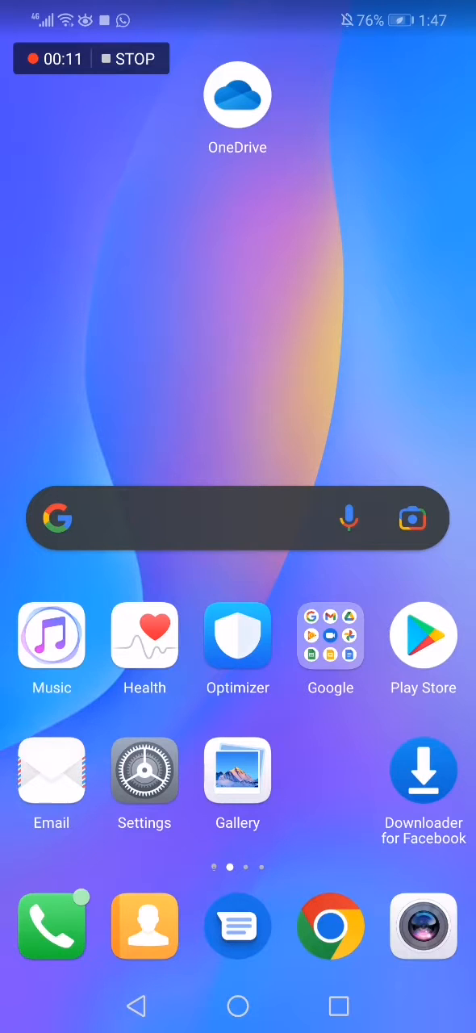
- Launch OneDrive from the home screen to its Files list
click(238, 94)
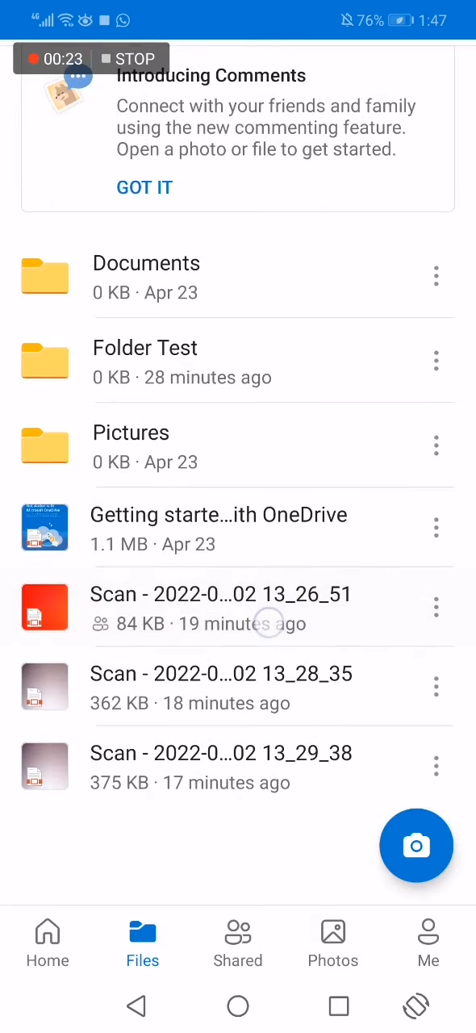
- Bring up the actions menu for the red Scan 13_26_51 file to begin a move
click(242, 605)
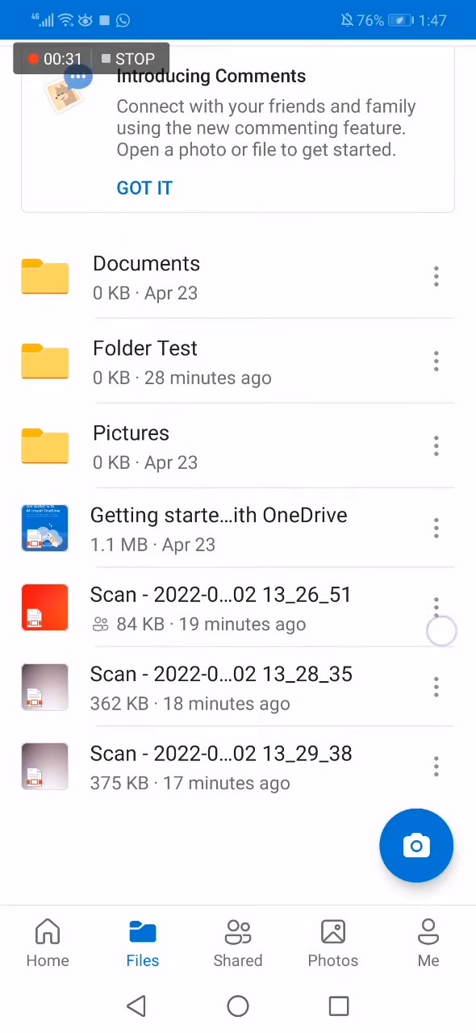
click(436, 607)
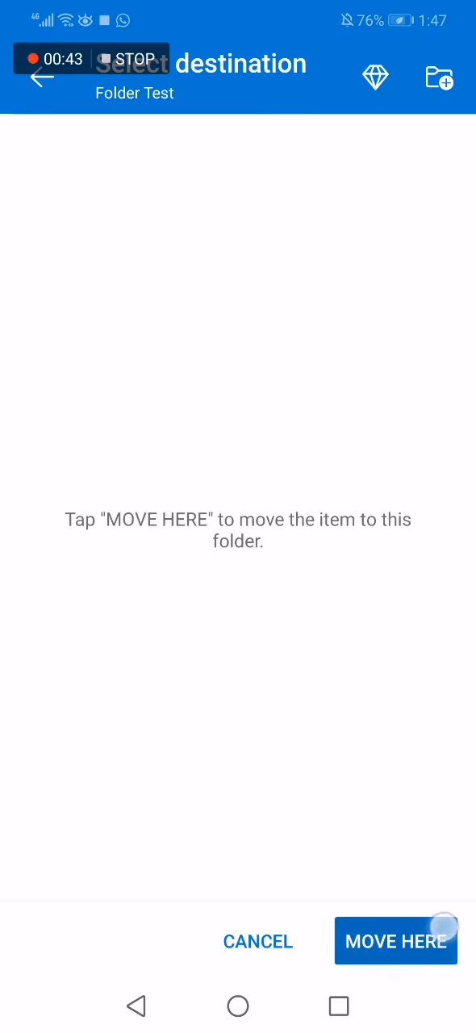
- Move the scan into Folder Test, verify it there, then show actions for 'Getting started with OneDrive'
click(396, 941)
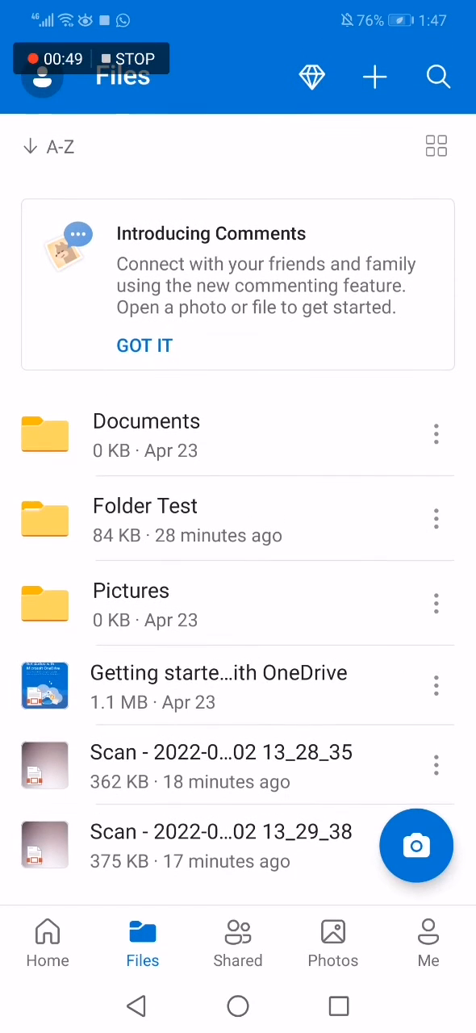
click(145, 518)
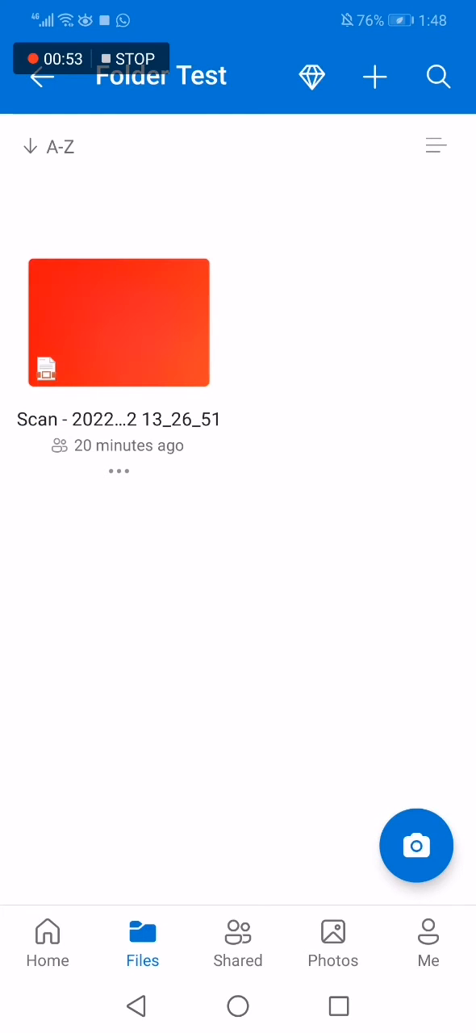
click(42, 77)
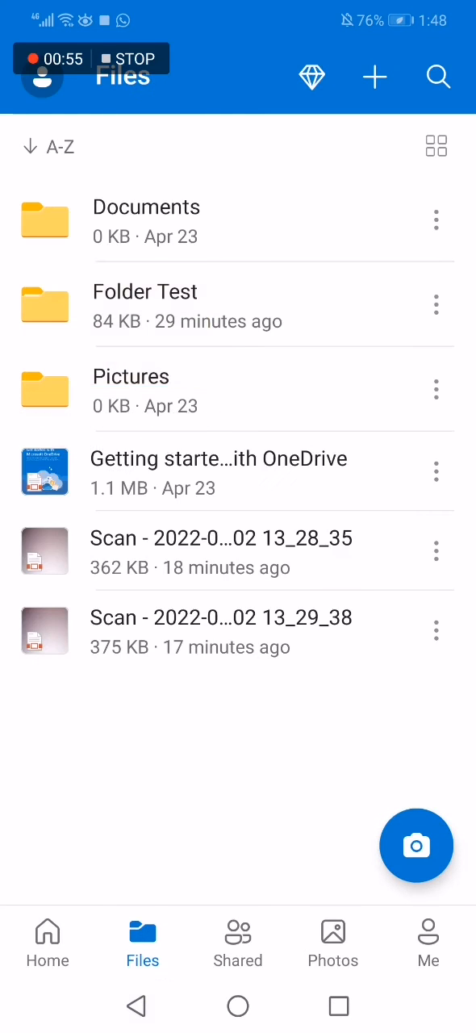
click(436, 473)
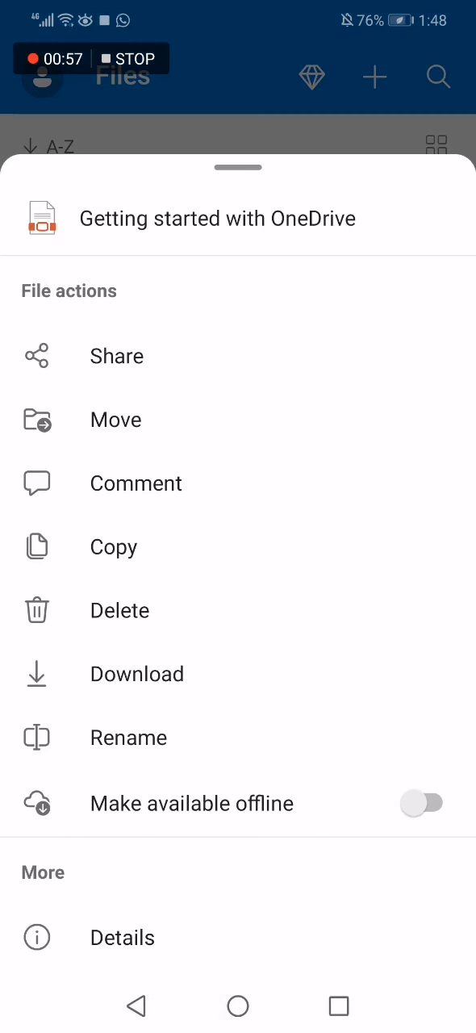